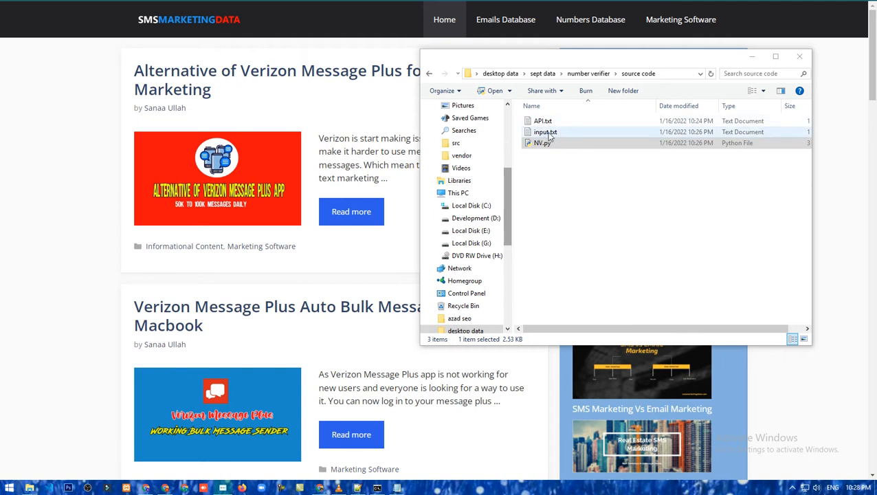
Review input.txt, the list of phone numbers, then close it.
double_click(544, 132)
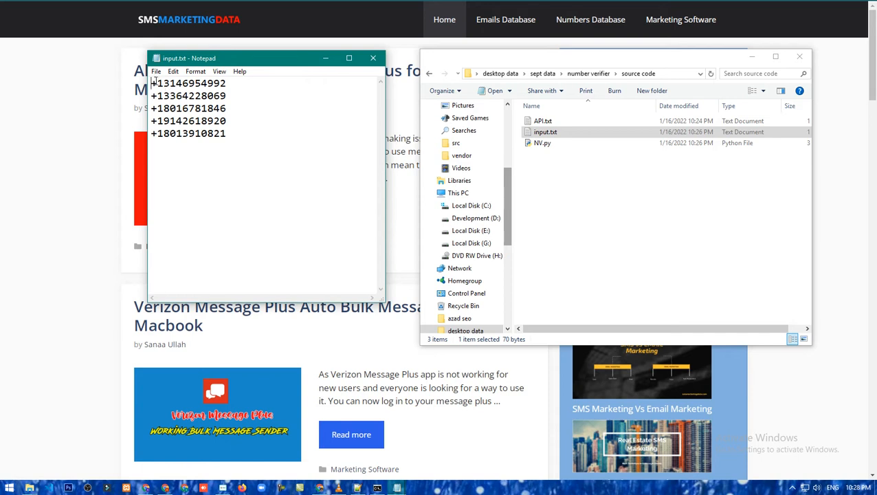
left_click(256, 151)
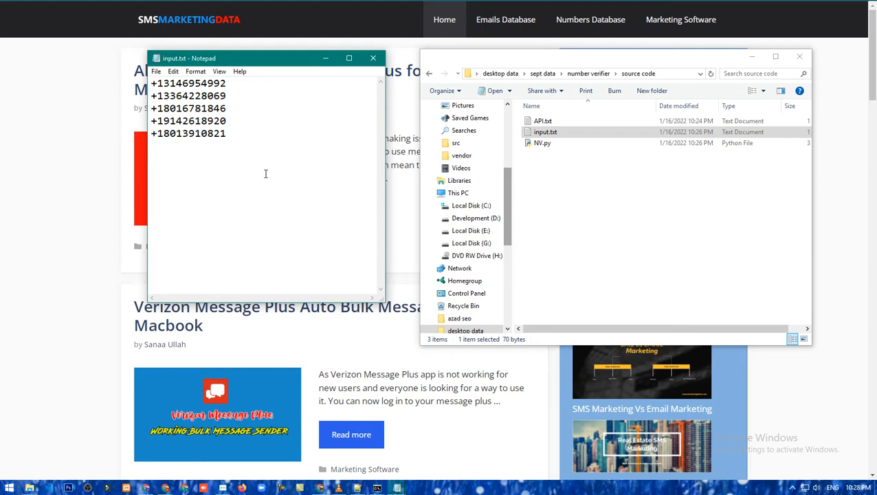
left_click(157, 71)
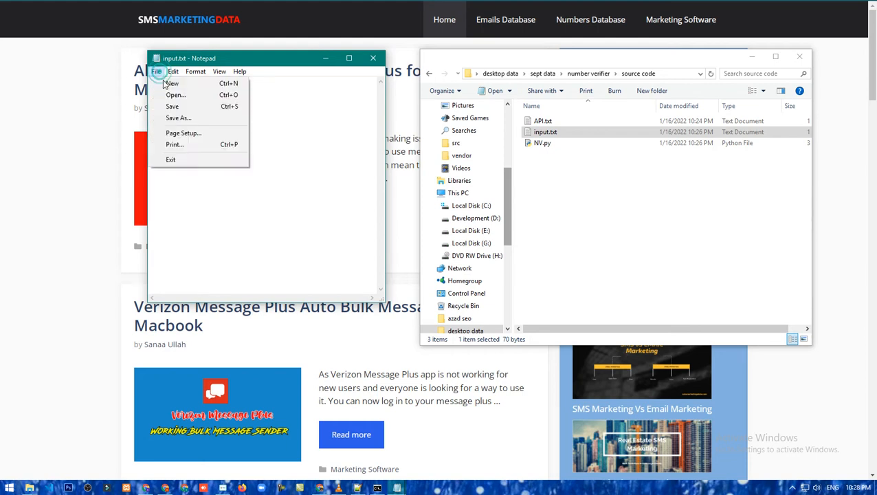
left_click(157, 71)
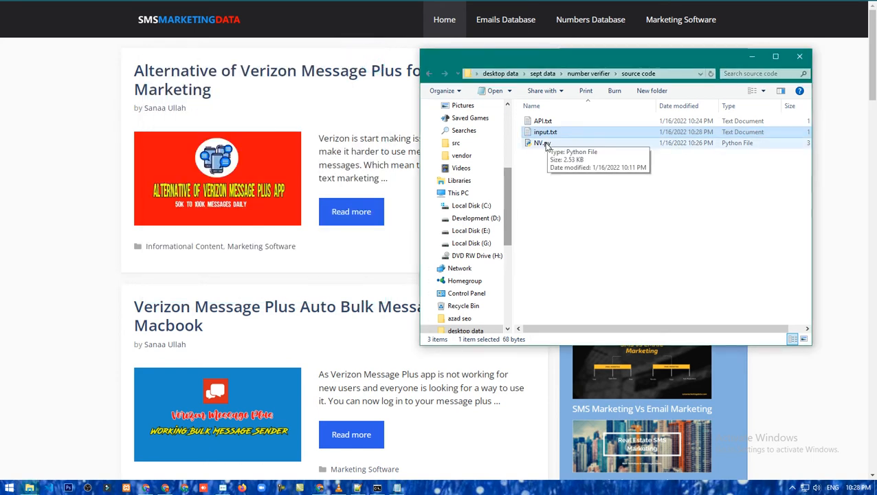
Launch the number-verifier Python script in a console window and move it aside.
left_click(543, 142)
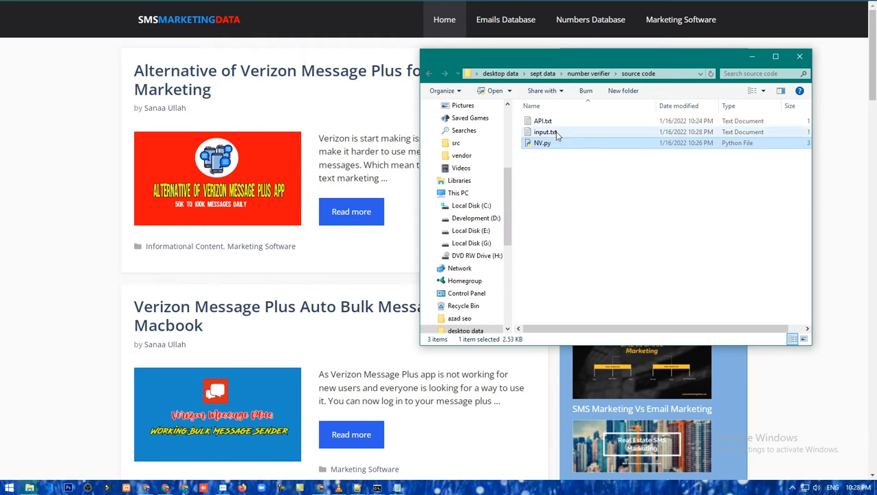
left_click(542, 142)
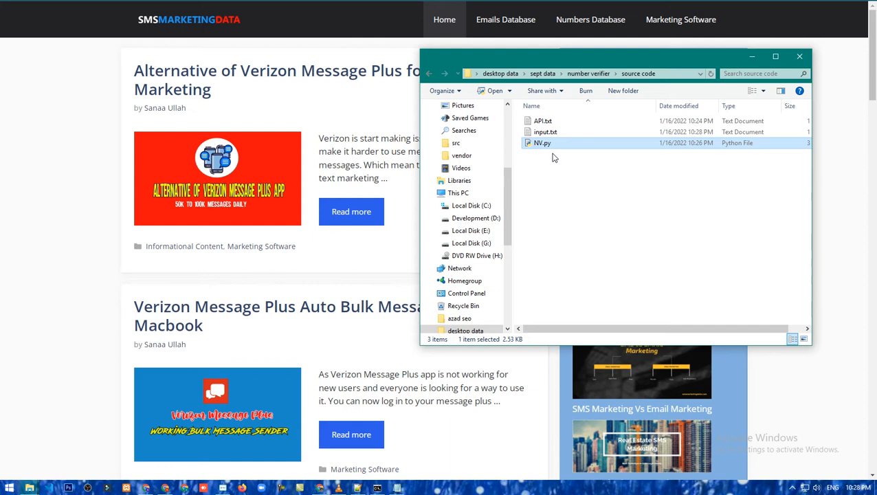
mouse_move(583, 151)
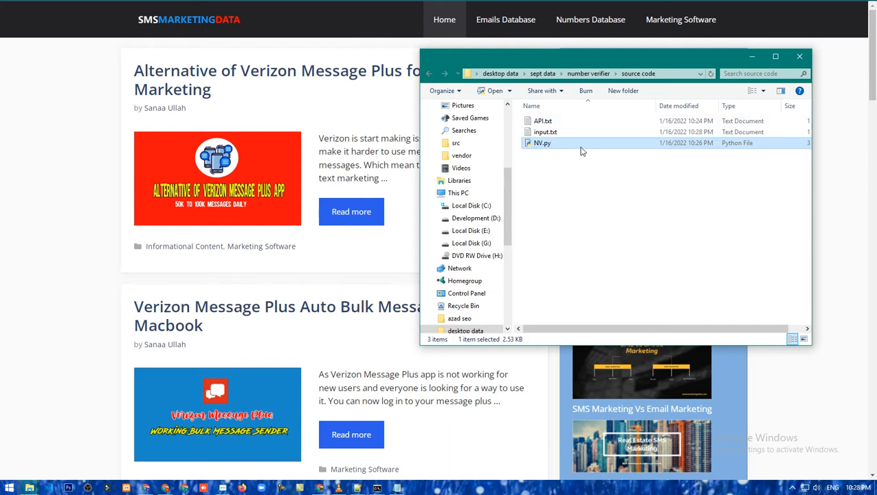
mouse_move(614, 187)
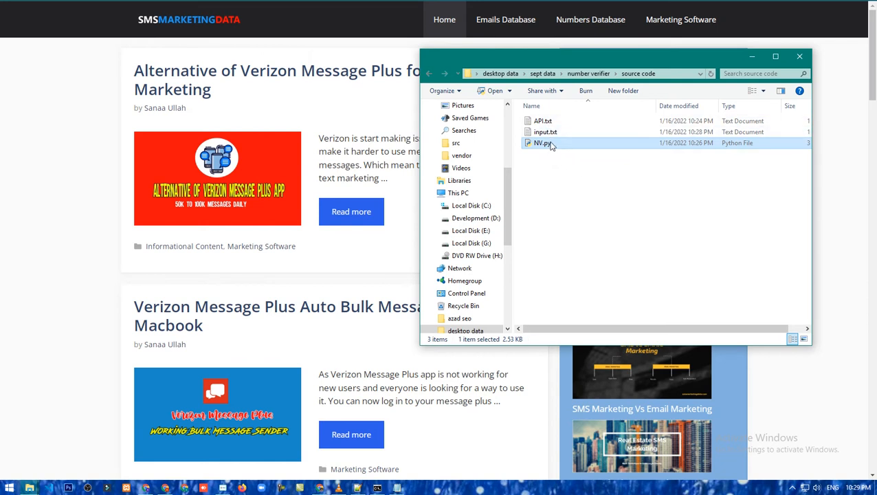
mouse_move(543, 143)
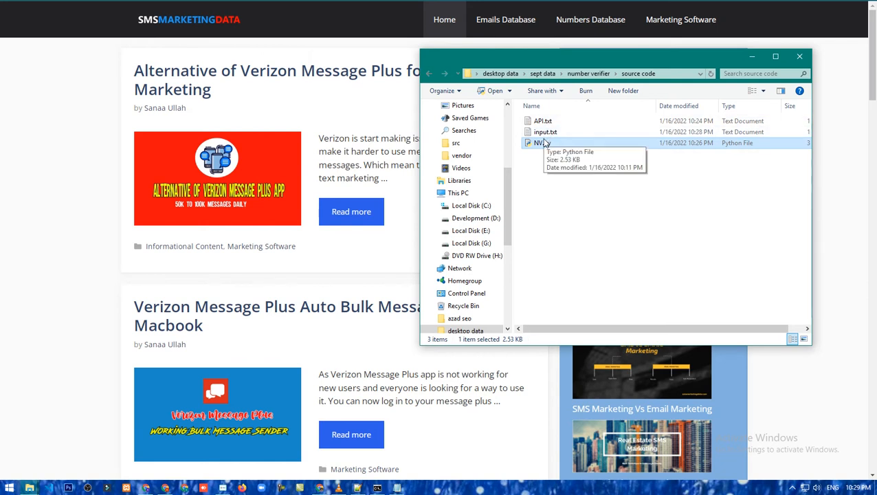
double_click(539, 141)
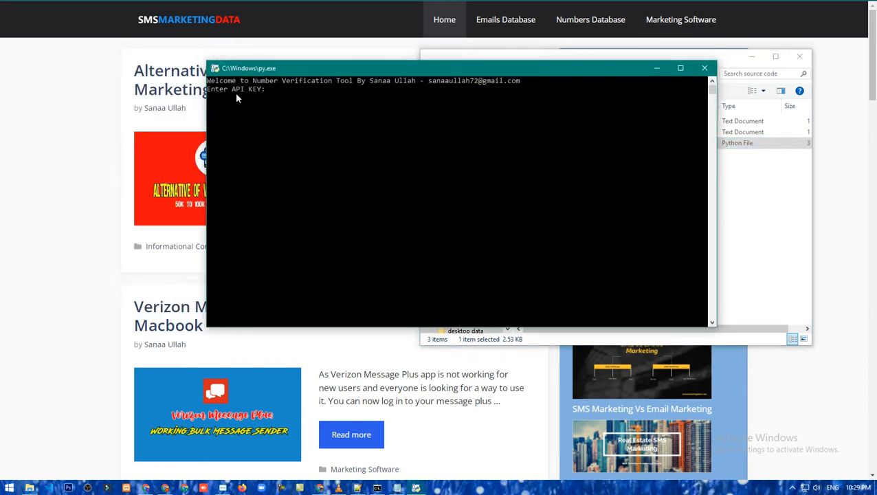
mouse_move(318, 99)
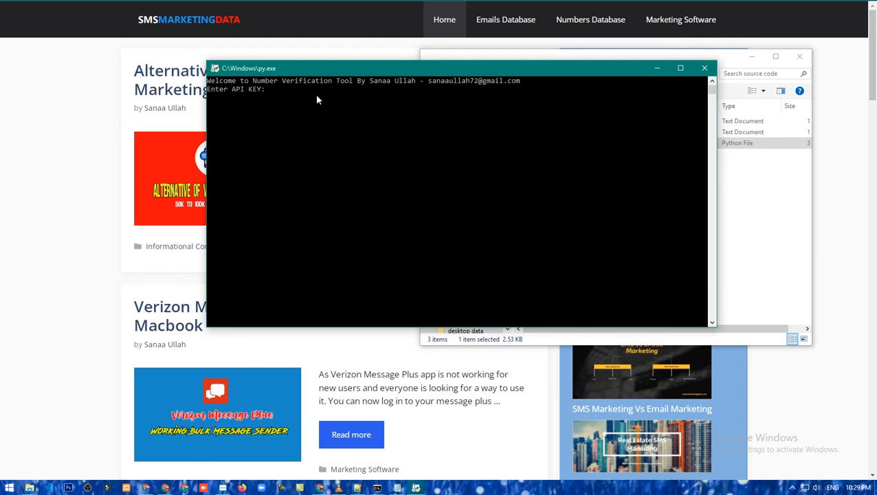
mouse_move(384, 110)
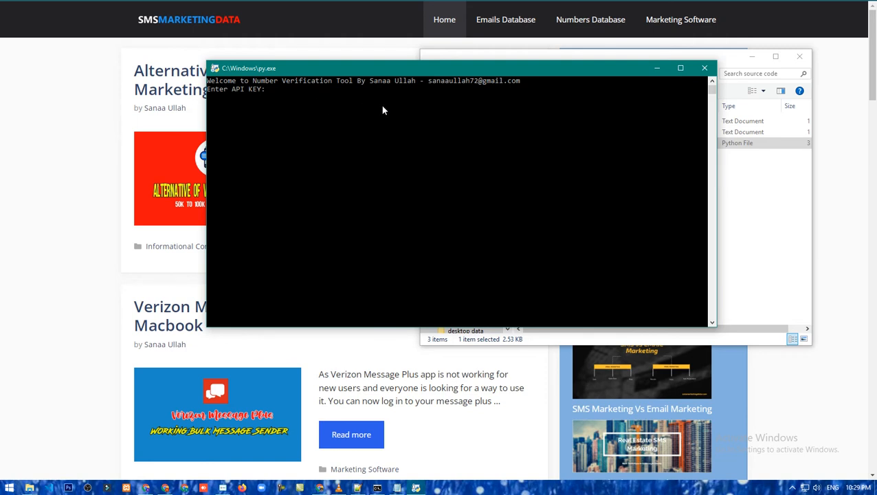
mouse_move(380, 108)
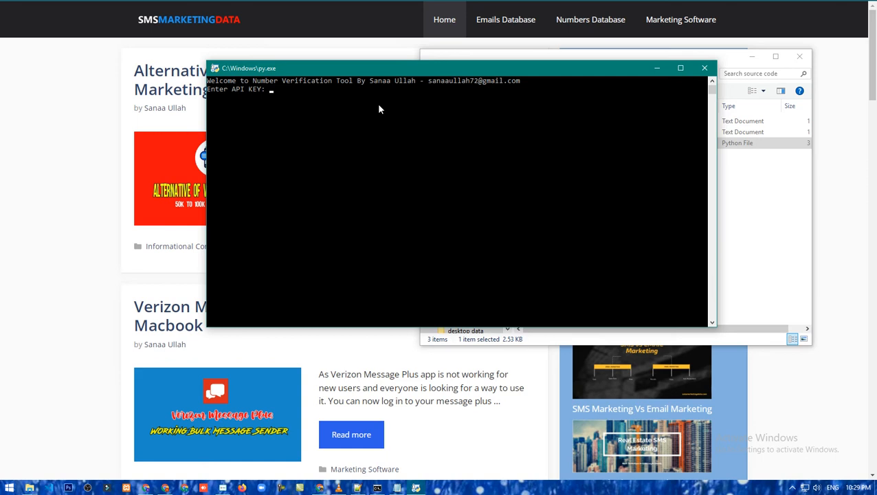
mouse_move(280, 93)
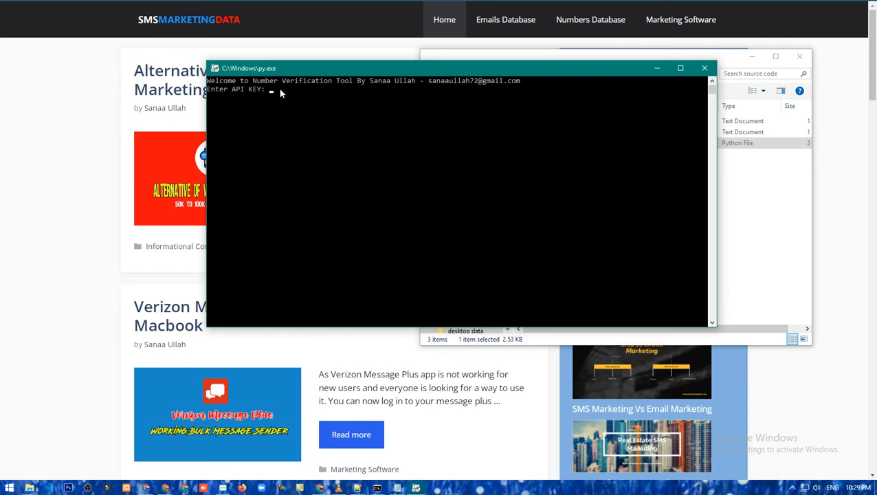
mouse_move(357, 97)
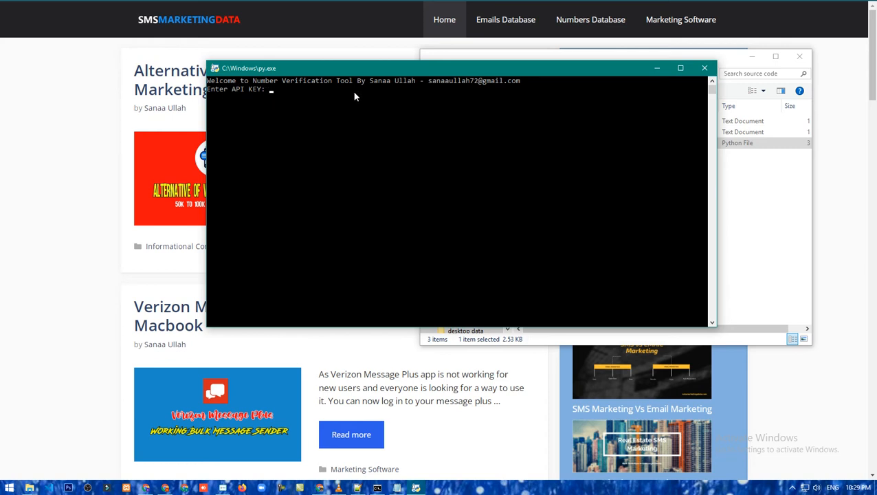
left_click_drag(355, 69, 346, 75)
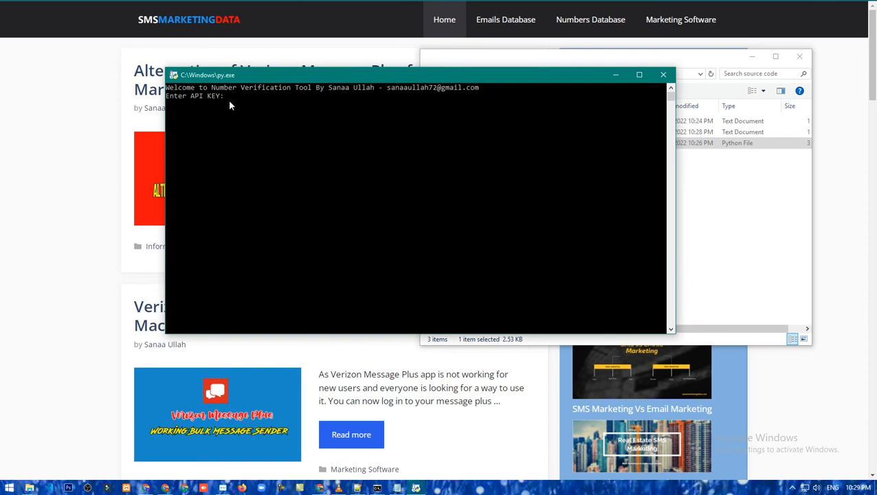
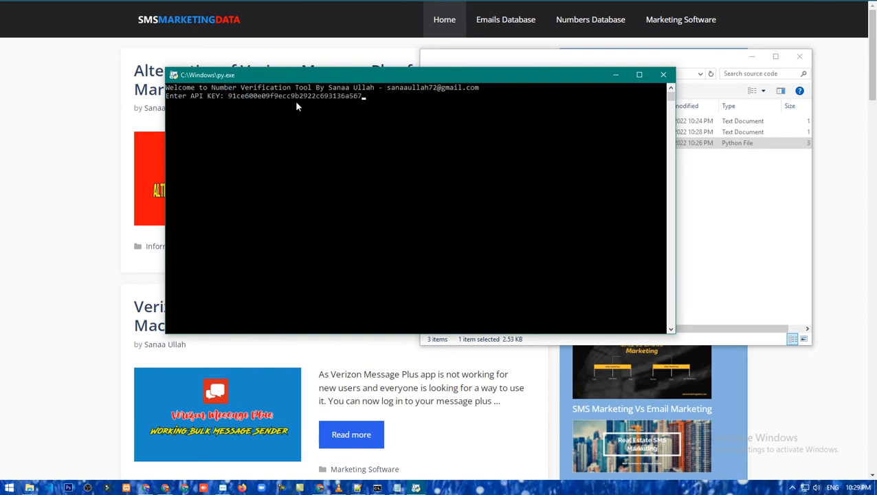
mouse_move(305, 112)
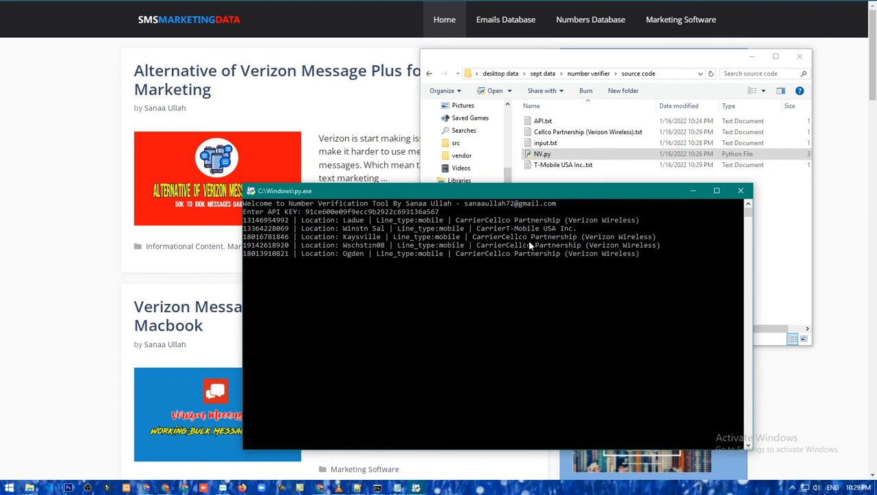
Bring the source folder forward to show the new Cellco Partnership and T-Mobile USA Inc. files.
left_click(564, 165)
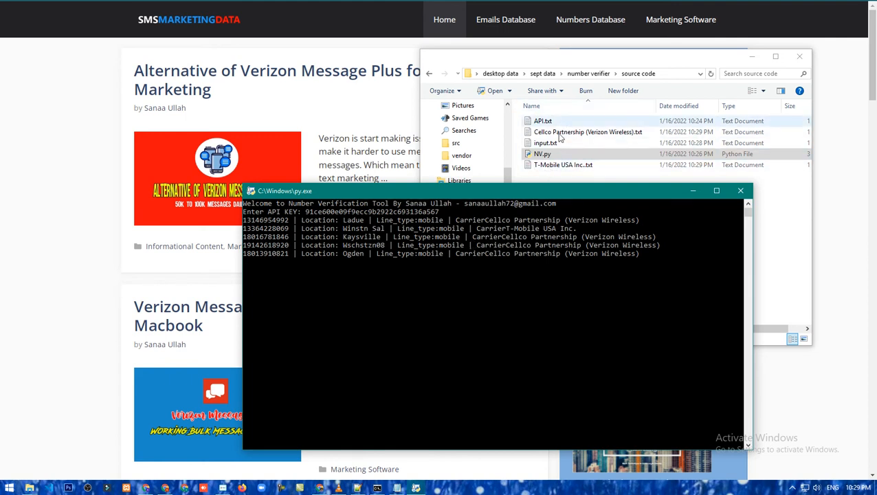
left_click(544, 141)
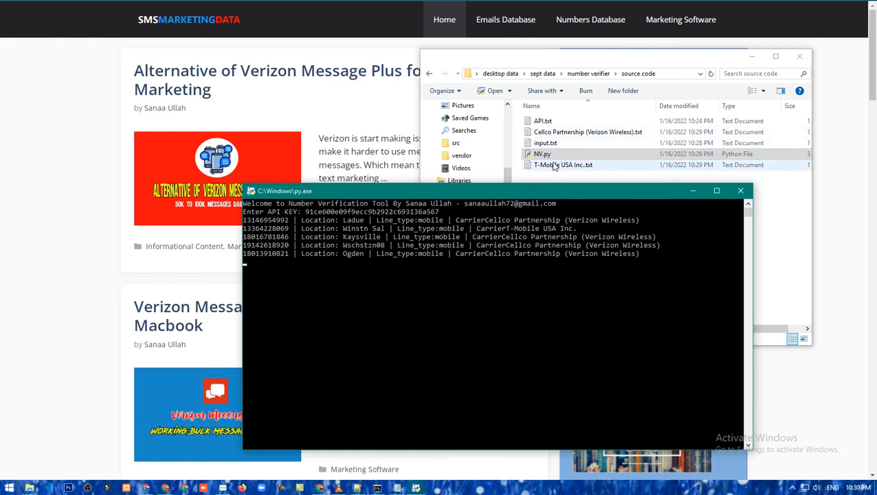
mouse_move(589, 143)
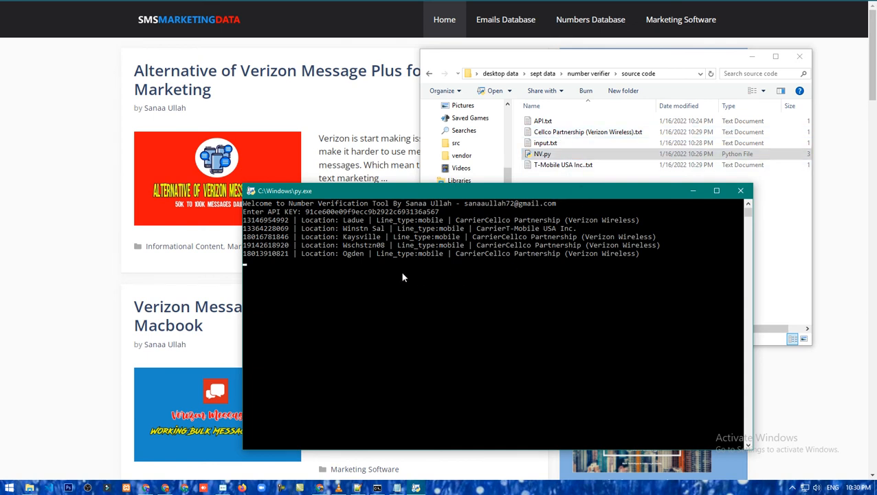
mouse_move(370, 268)
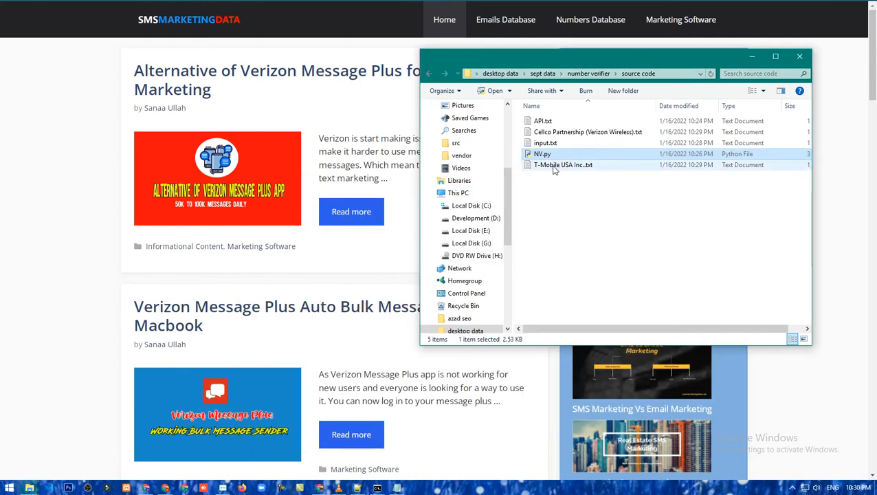
double_click(564, 165)
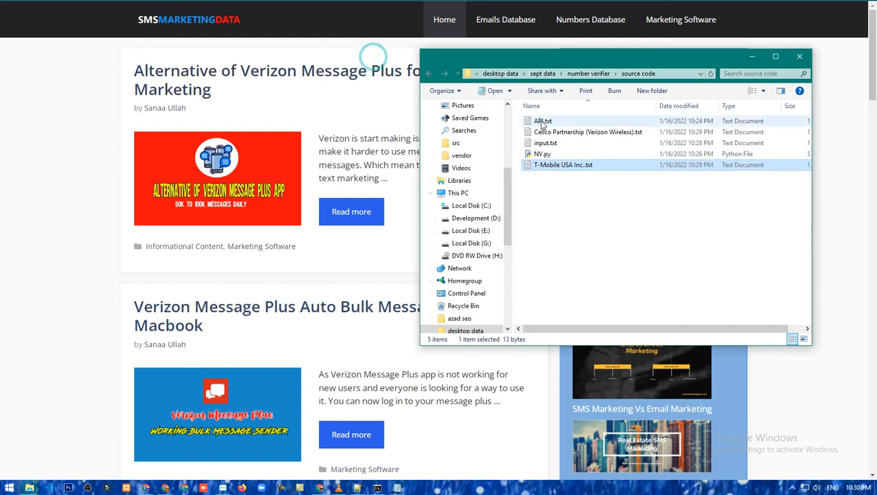
left_click(589, 132)
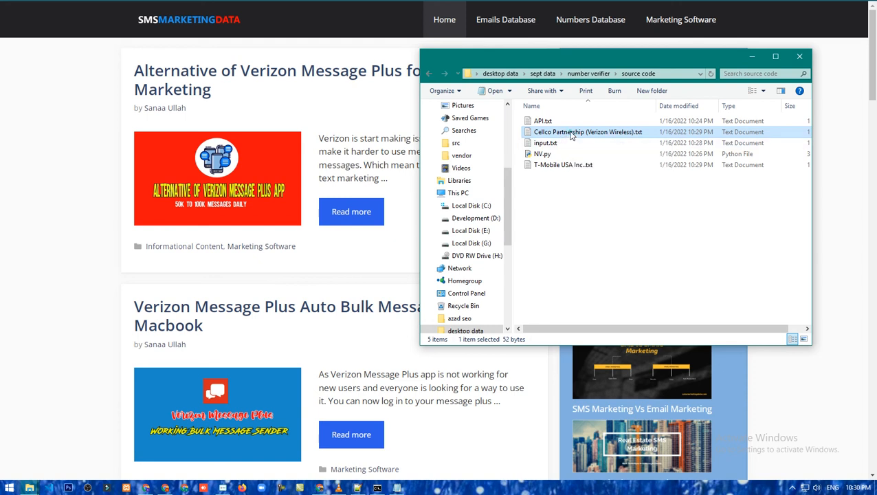
double_click(589, 132)
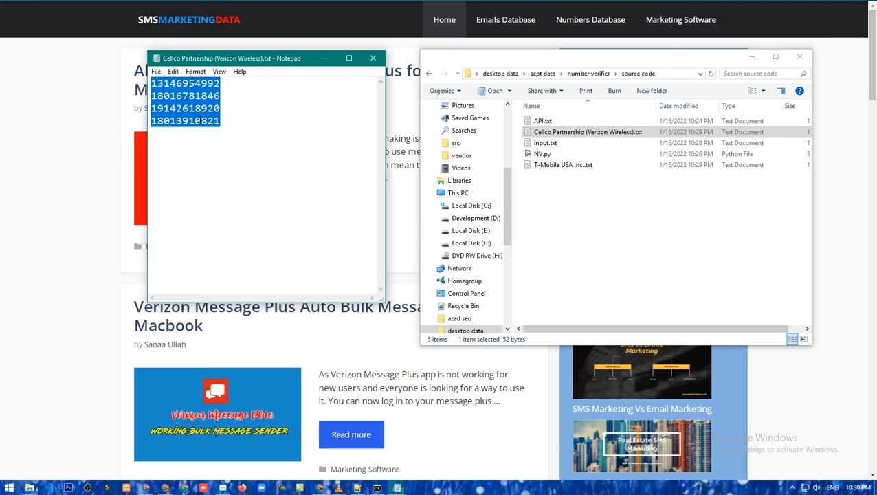
mouse_move(374, 57)
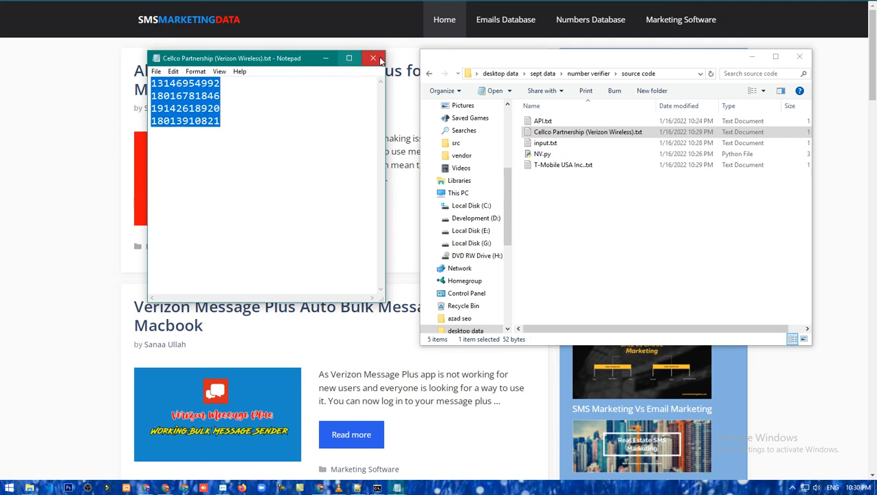
mouse_move(374, 58)
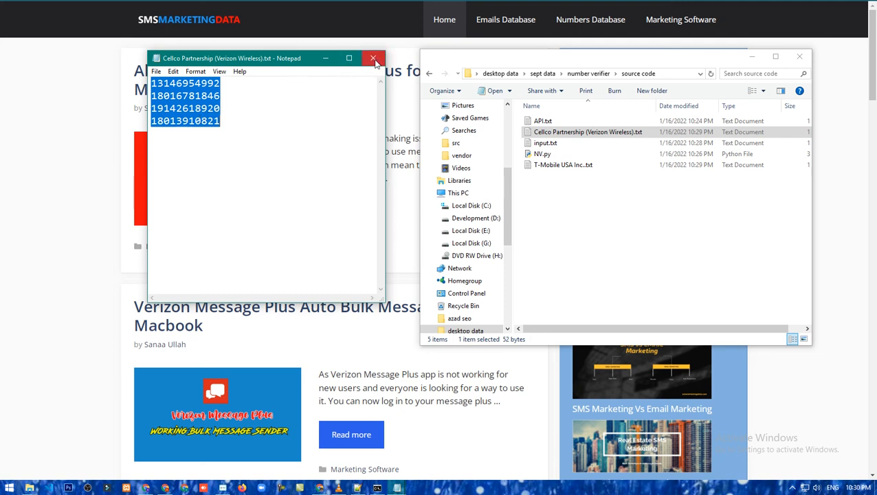
left_click(374, 58)
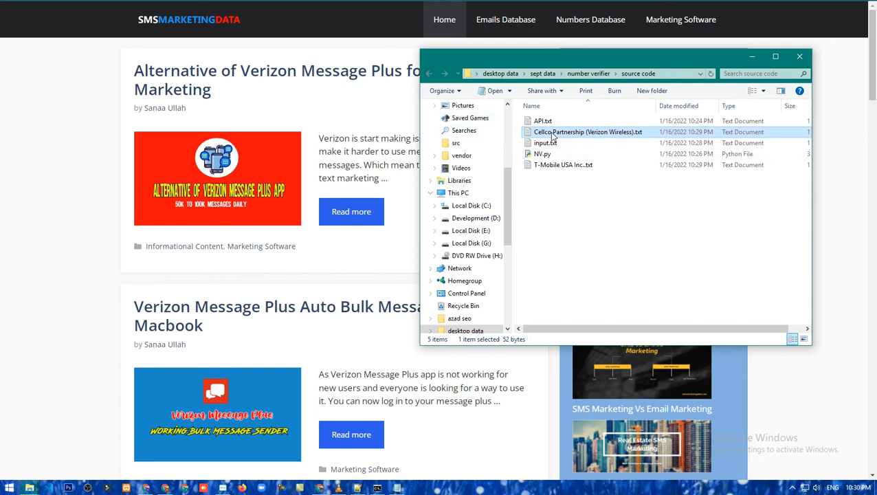
mouse_move(565, 137)
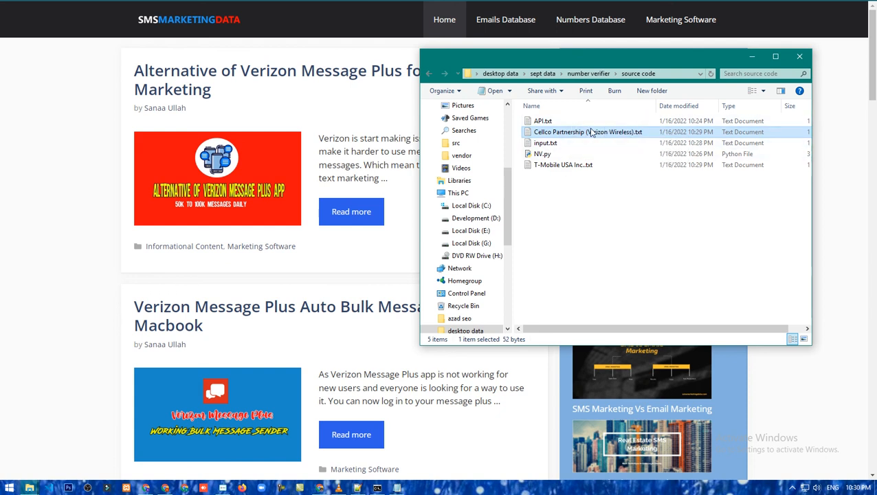
mouse_move(588, 132)
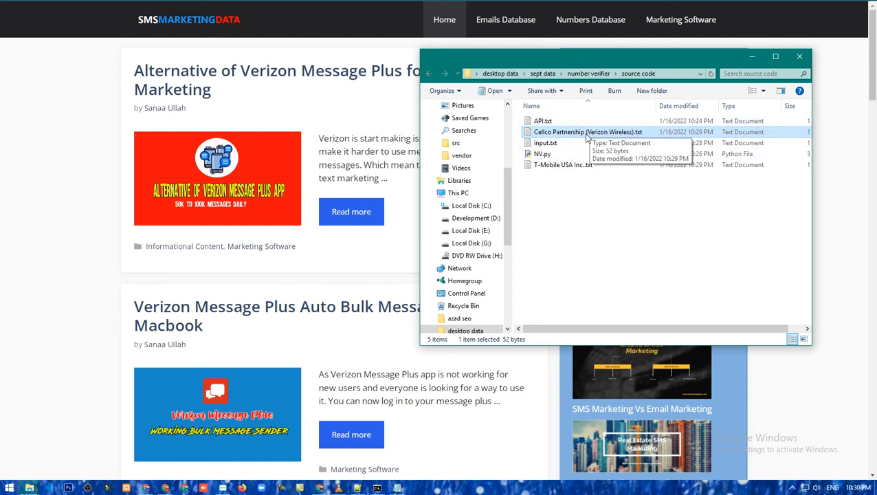
mouse_move(542, 154)
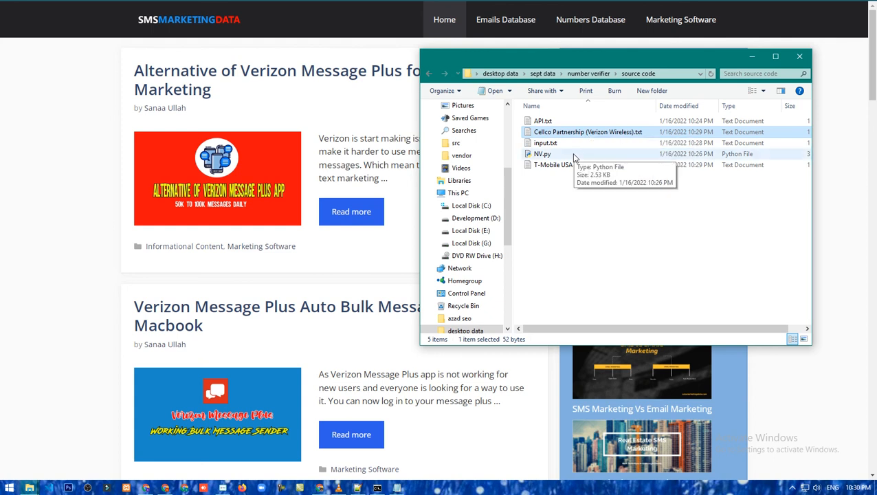